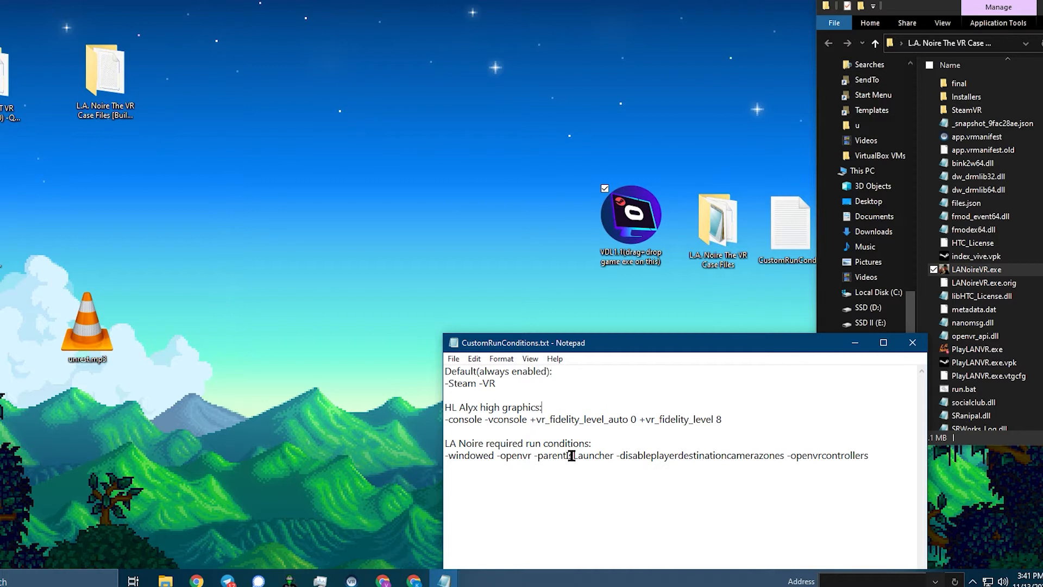
# Open Killing Floor: Incursion in the Steam library and show its Manage submenu
pyautogui.moveTo(445, 371); pyautogui.dragTo(495, 383)
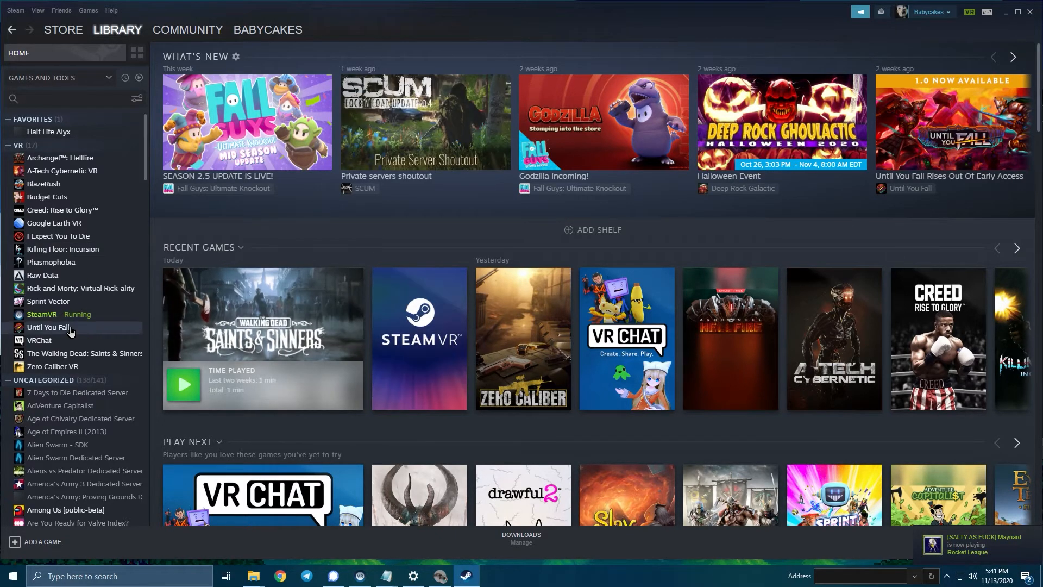
pyautogui.moveTo(107, 278)
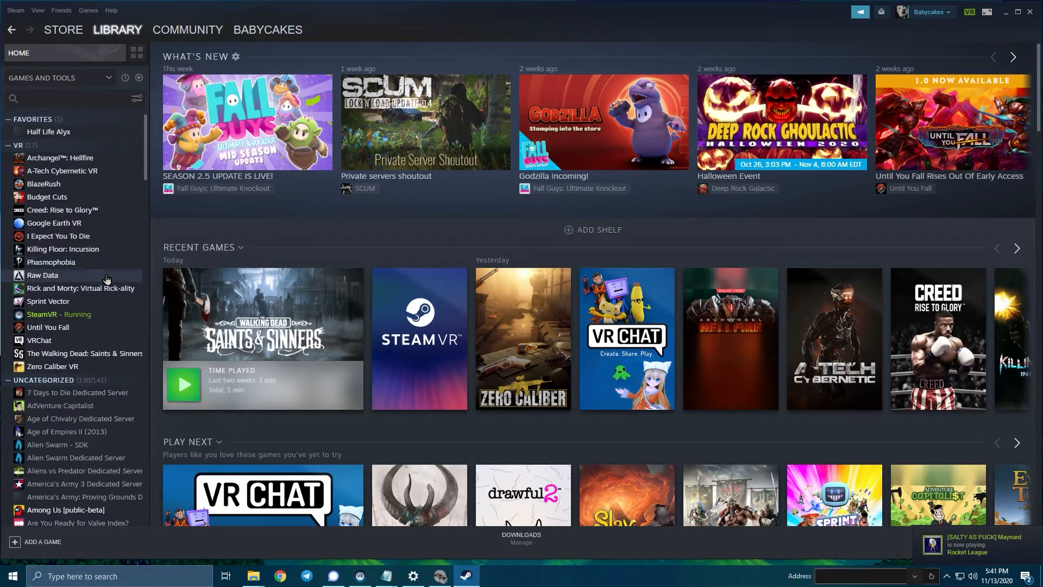
pyautogui.click(63, 249)
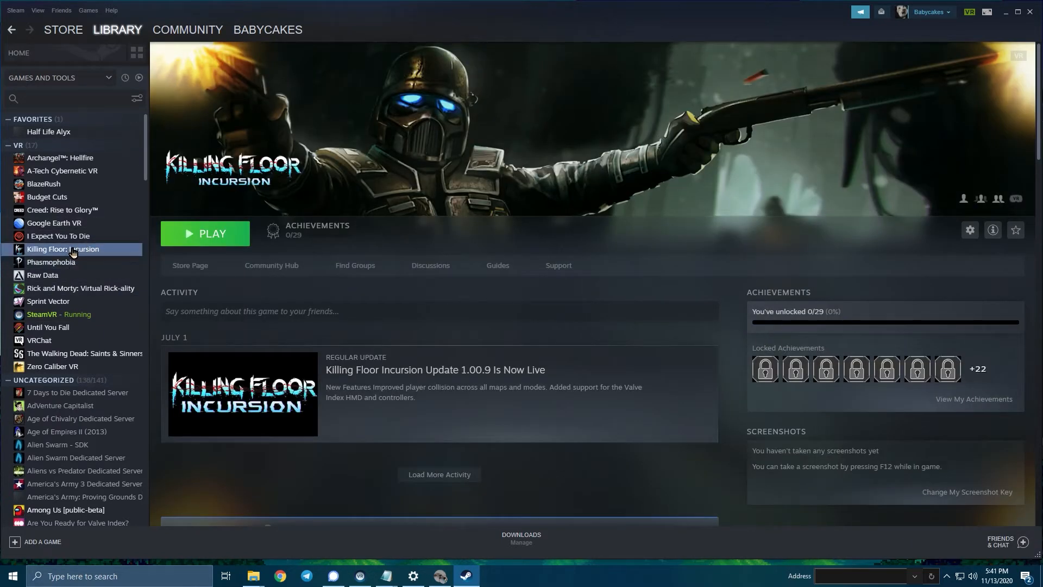
pyautogui.rightClick(74, 249)
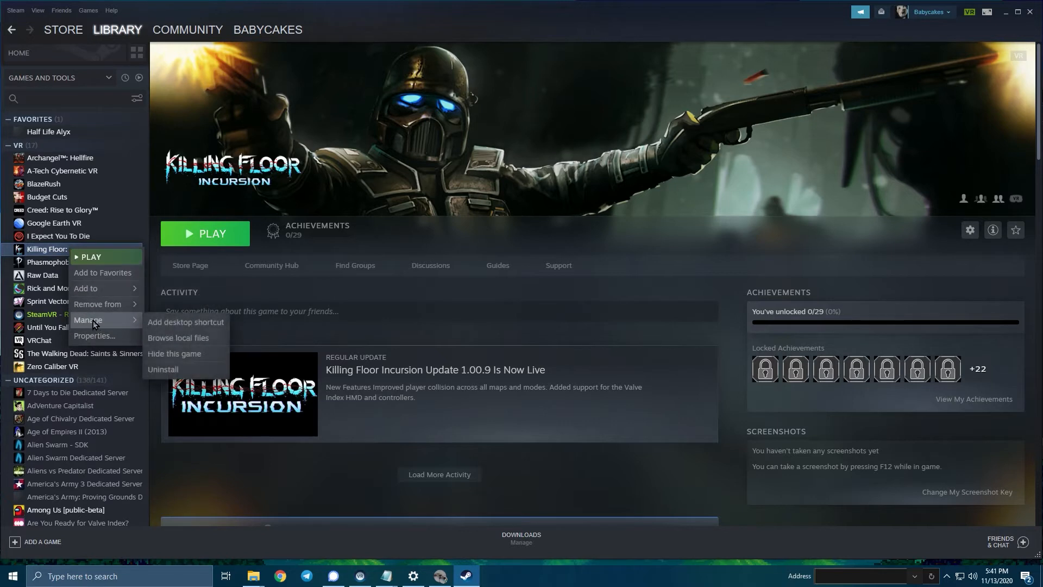
pyautogui.click(177, 338)
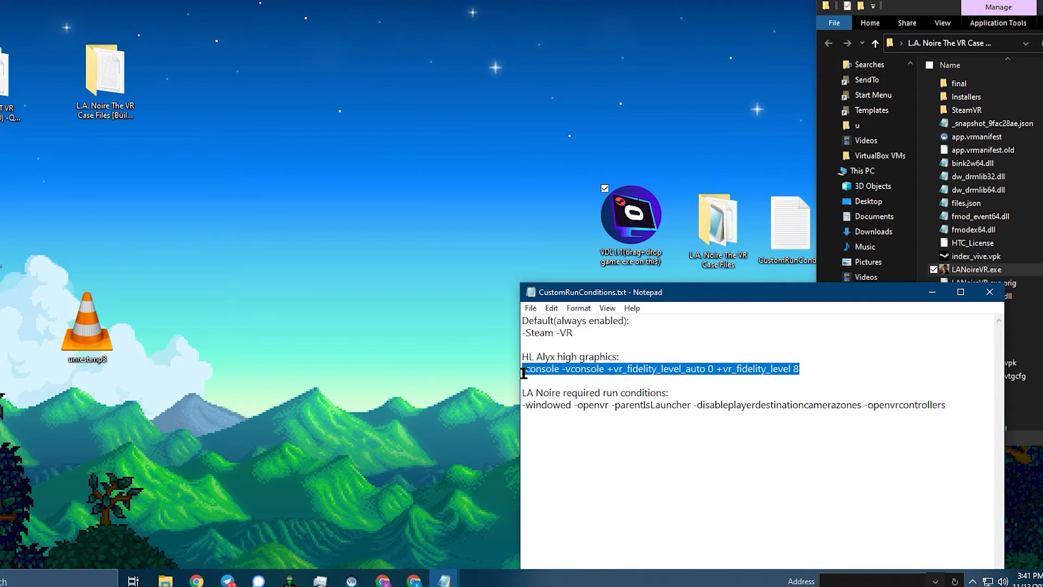
# Deselect the HL Alyx arguments in Notepad
pyautogui.click(722, 388)
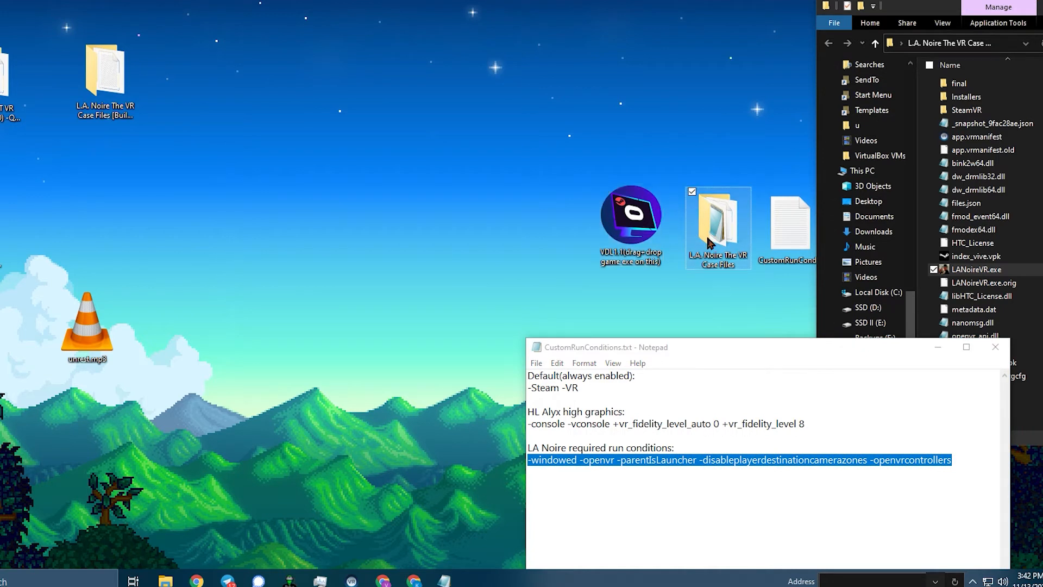
pyautogui.moveTo(712, 233)
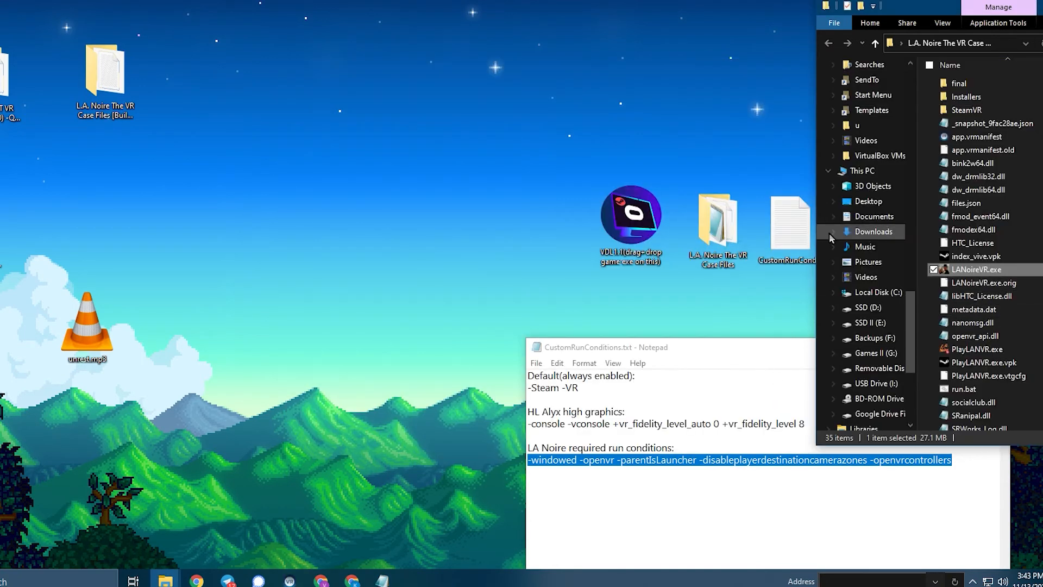
pyautogui.moveTo(673, 211)
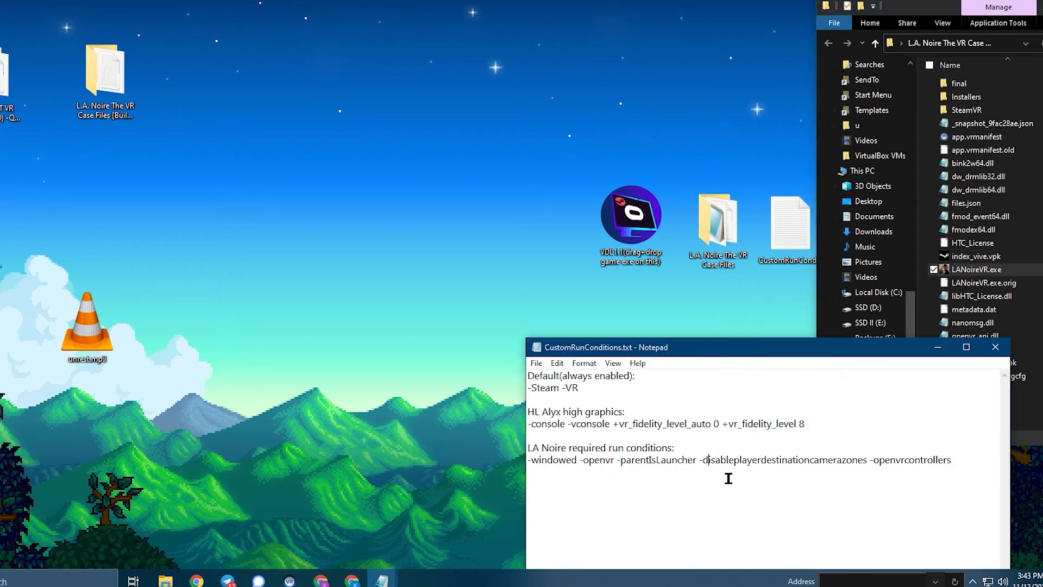
# Select the entire L.A. Noire required run-conditions line in Notepad
pyautogui.tripleClick(708, 460)
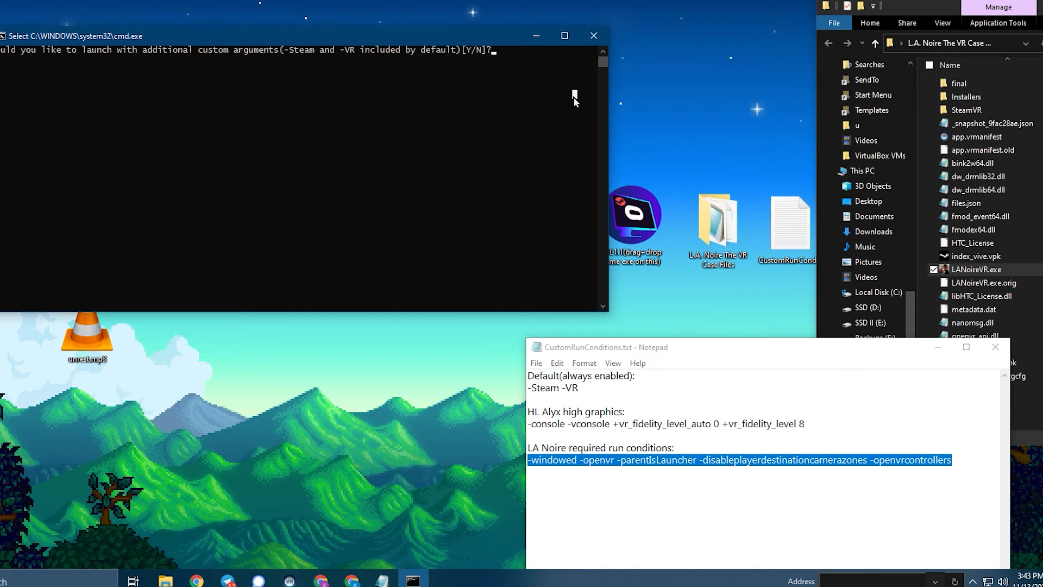
# Answer y and submit the L.A. Noire custom arguments to launch the game
pyautogui.write('y')
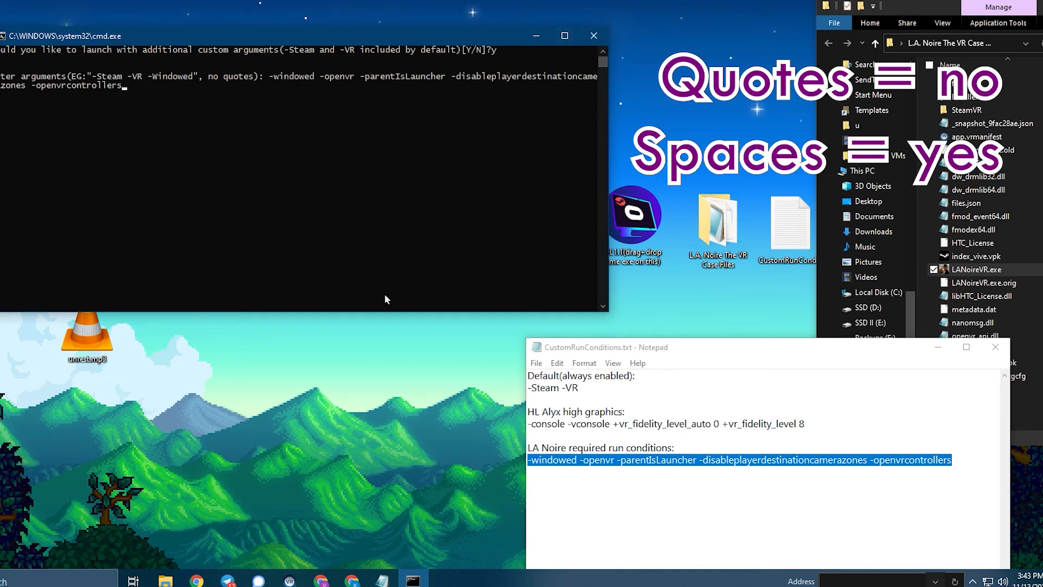
pyautogui.press('enter')
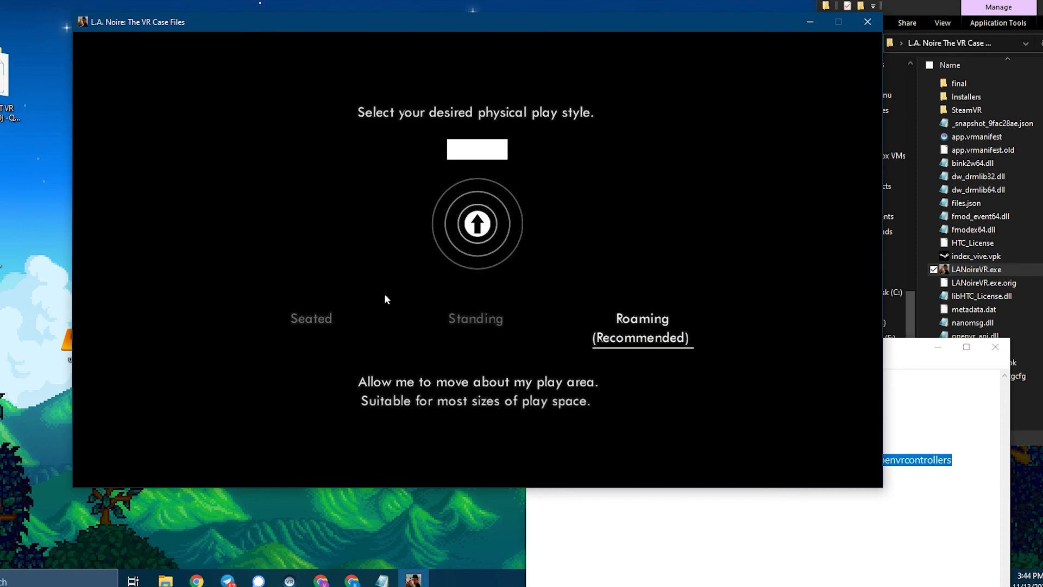
# Choose and confirm the Seated play style
pyautogui.click(311, 319)
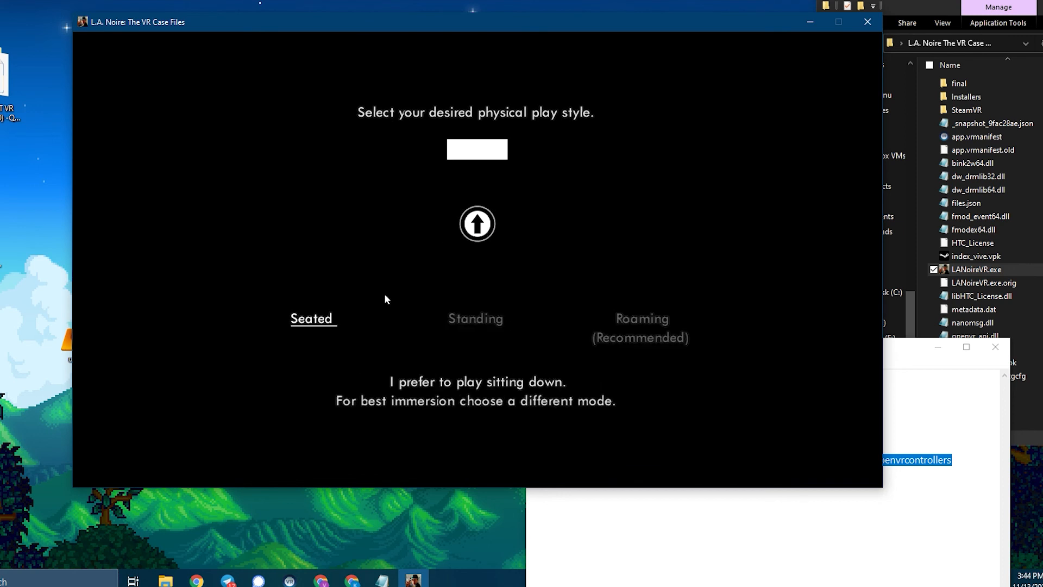
pyautogui.click(313, 318)
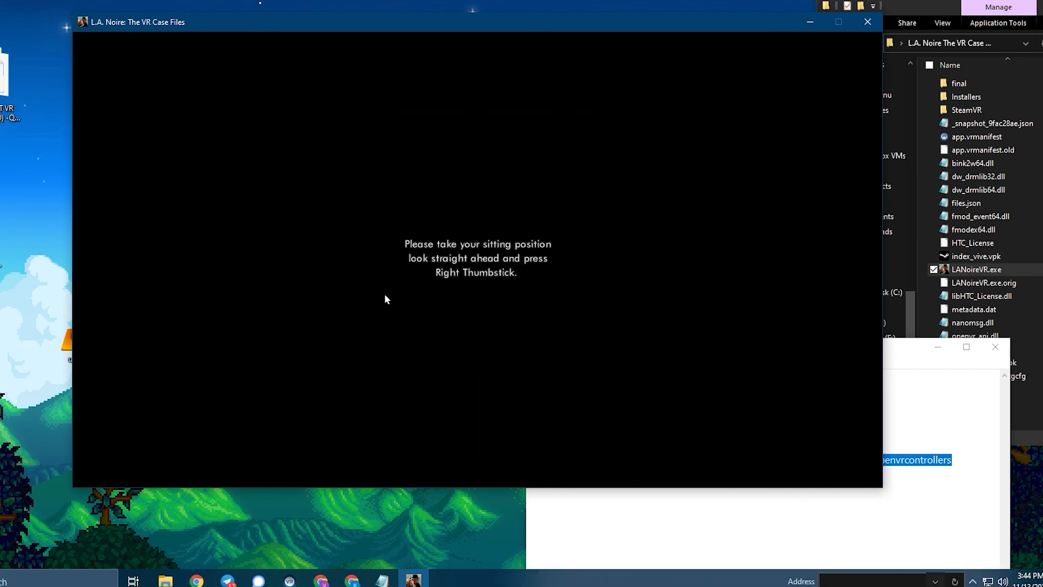